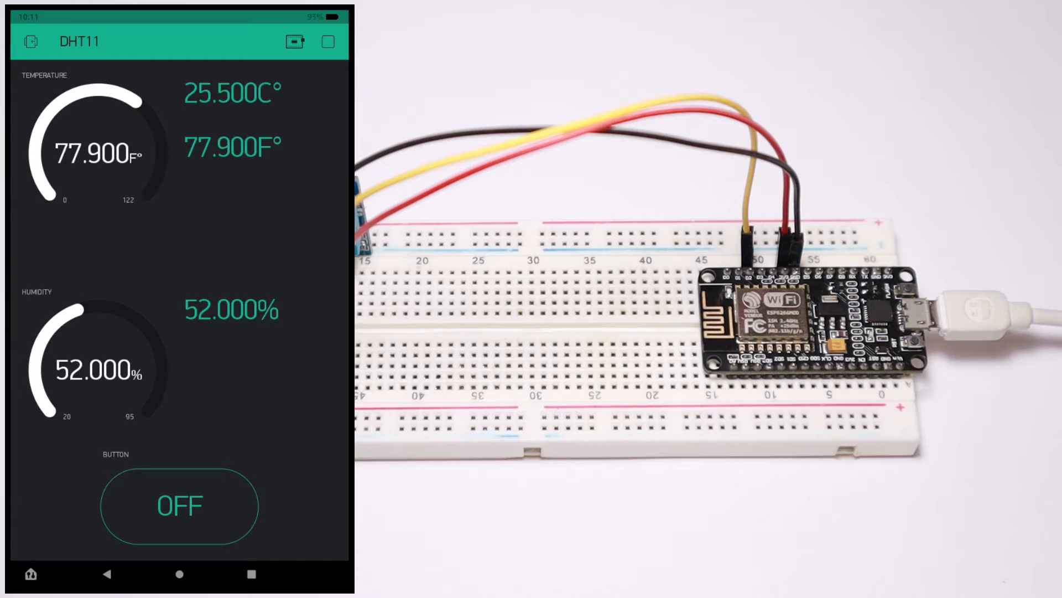
Step: Switch the dashboard button to ON while readings update, then return to the Blynk home screen
{"action": "left_click", "coordinate": [180, 505]}
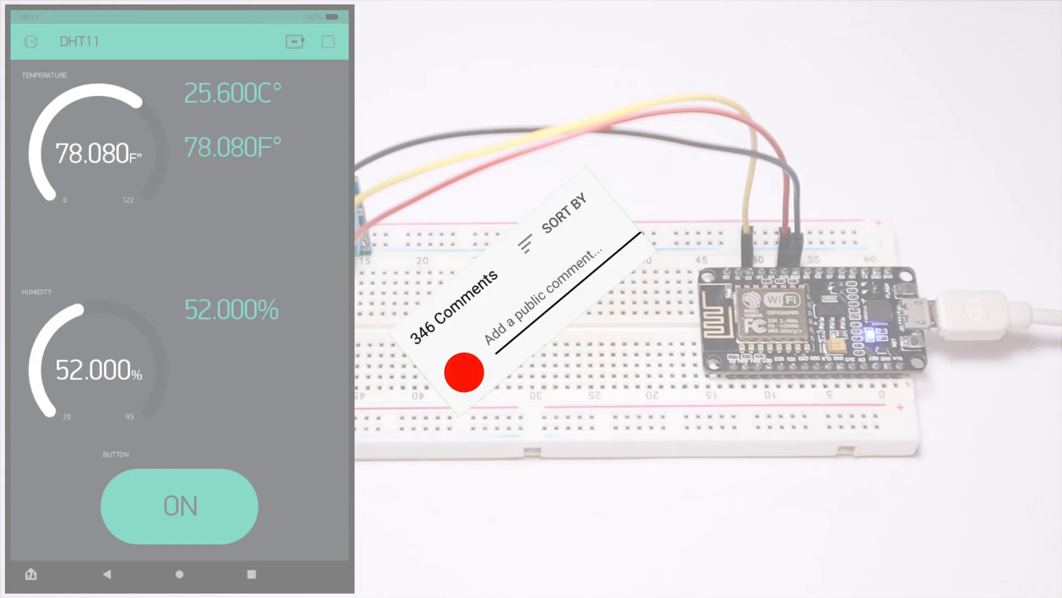
{"action": "type", "text": "Great"}
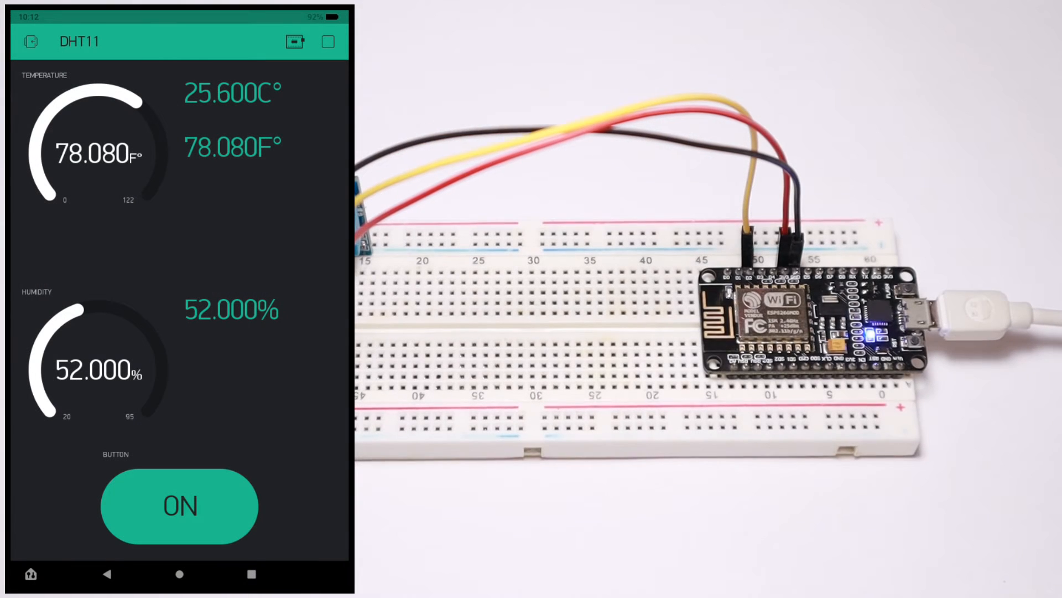
{"action": "left_click", "coordinate": [31, 41]}
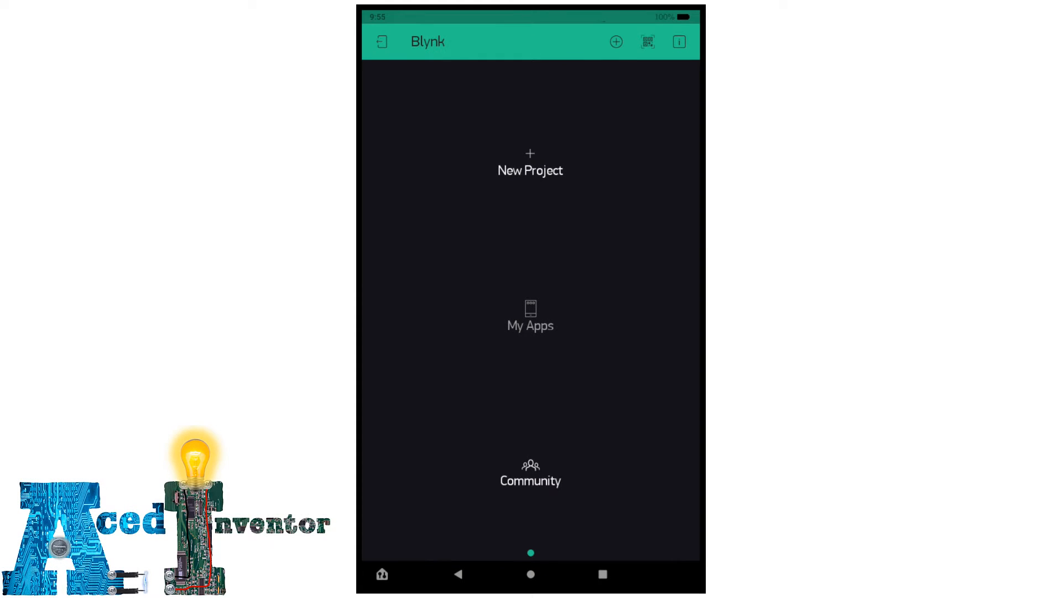
Step: Create a new project named DHT11 with NodeMCU as the hardware device
{"action": "left_click", "coordinate": [530, 163]}
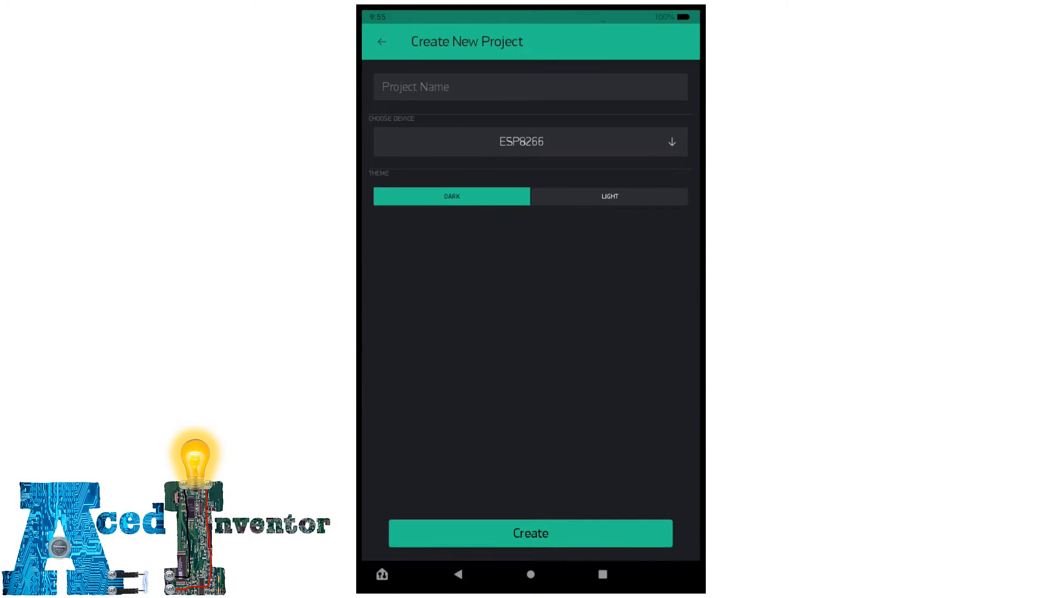
{"action": "left_click", "coordinate": [530, 86]}
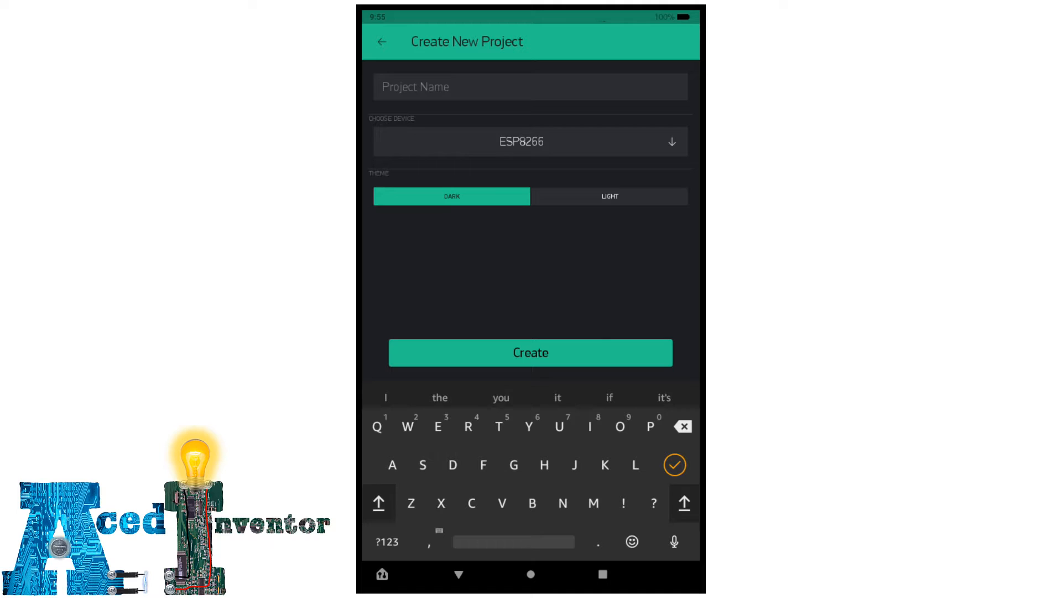
{"action": "type", "text": "HT11"}
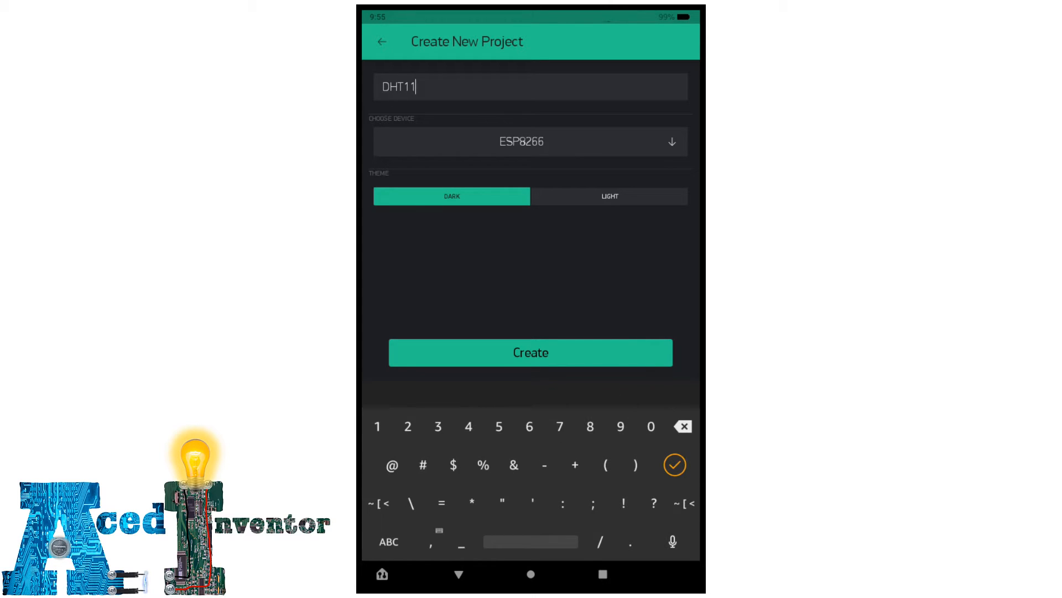
{"action": "left_click", "coordinate": [530, 141]}
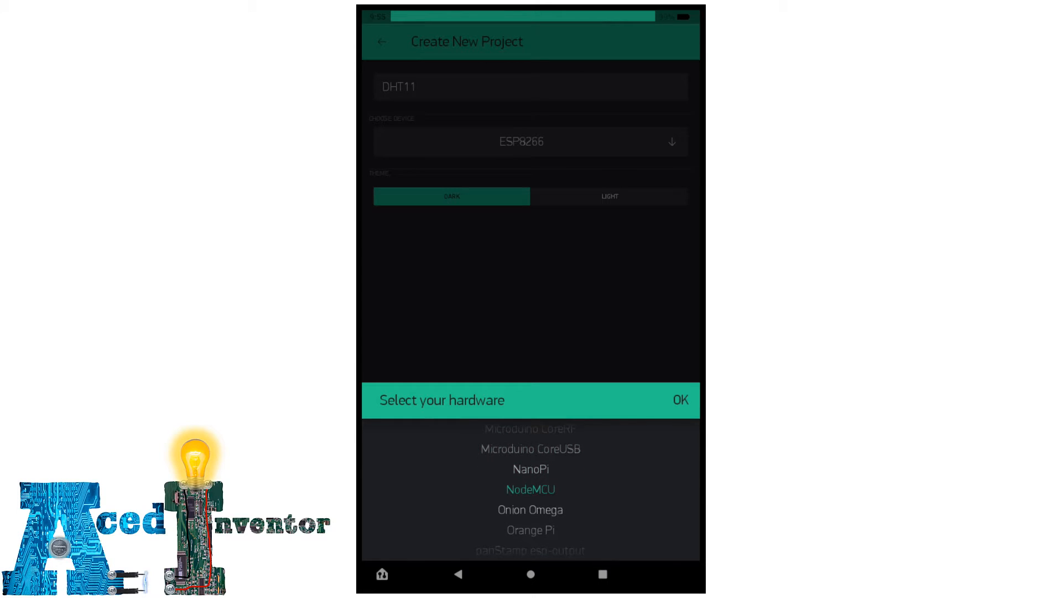
{"action": "left_click", "coordinate": [680, 400]}
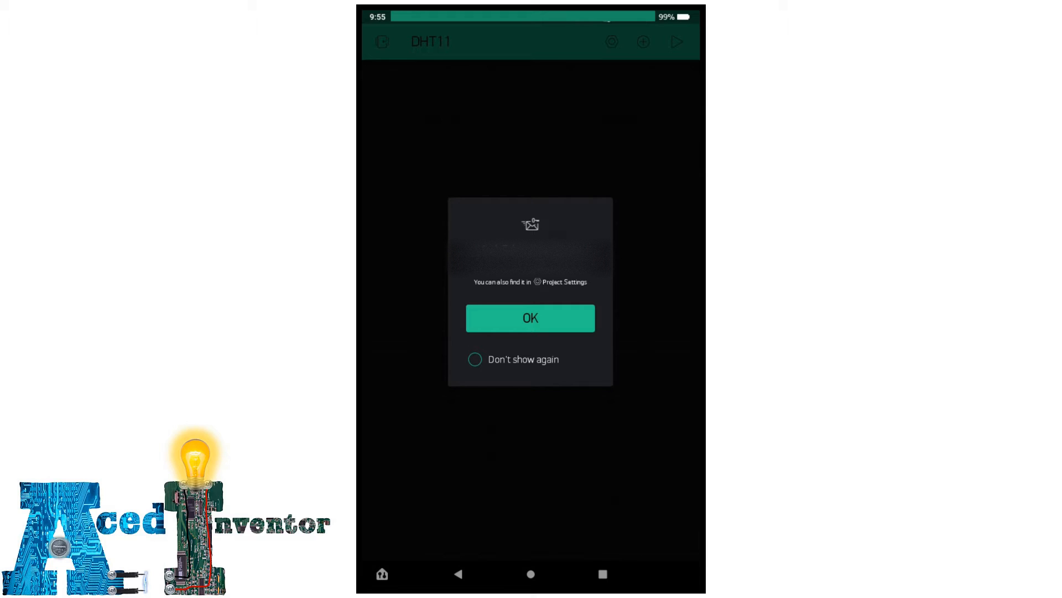
Step: Dismiss the token notice and add a Temperature gauge on V4, range 0–122, label /pin/F
{"action": "left_click", "coordinate": [530, 317]}
{"action": "type", "text": "Temperature"}
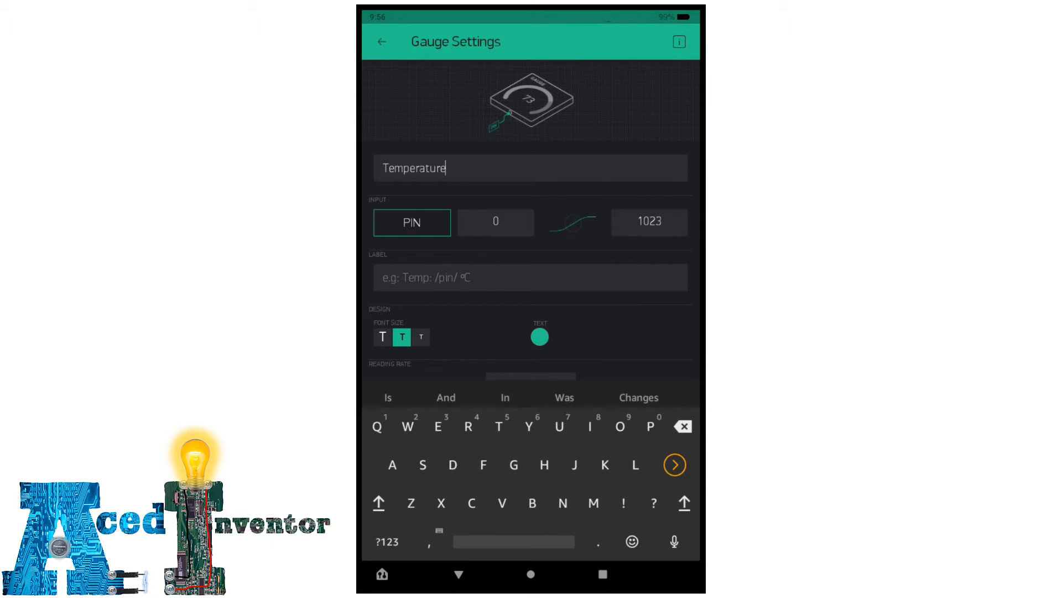
{"action": "left_click", "coordinate": [412, 223]}
{"action": "type", "text": "/pin/"}
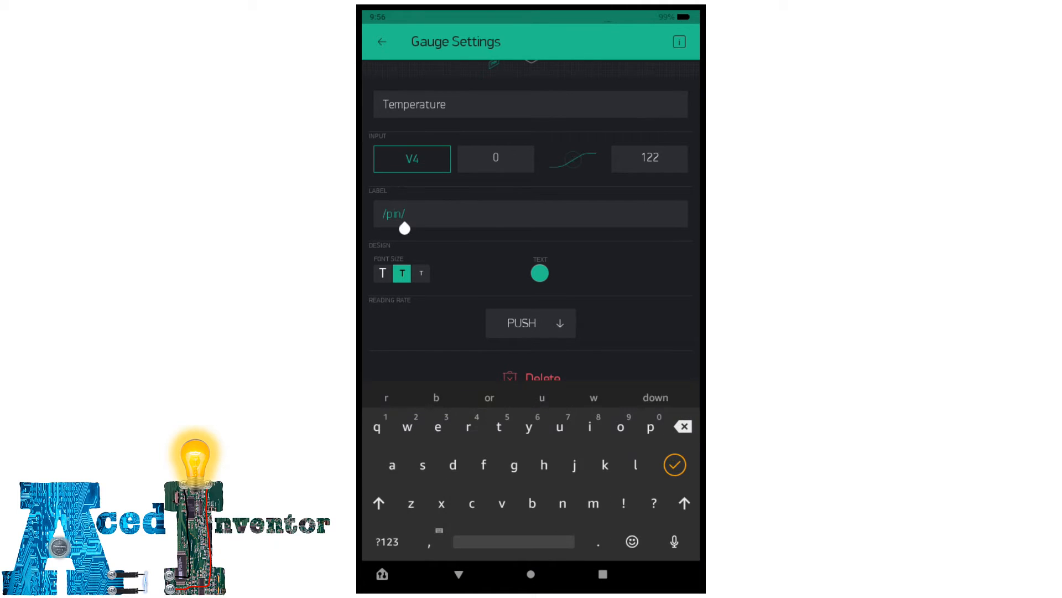
{"action": "type", "text": "E"}
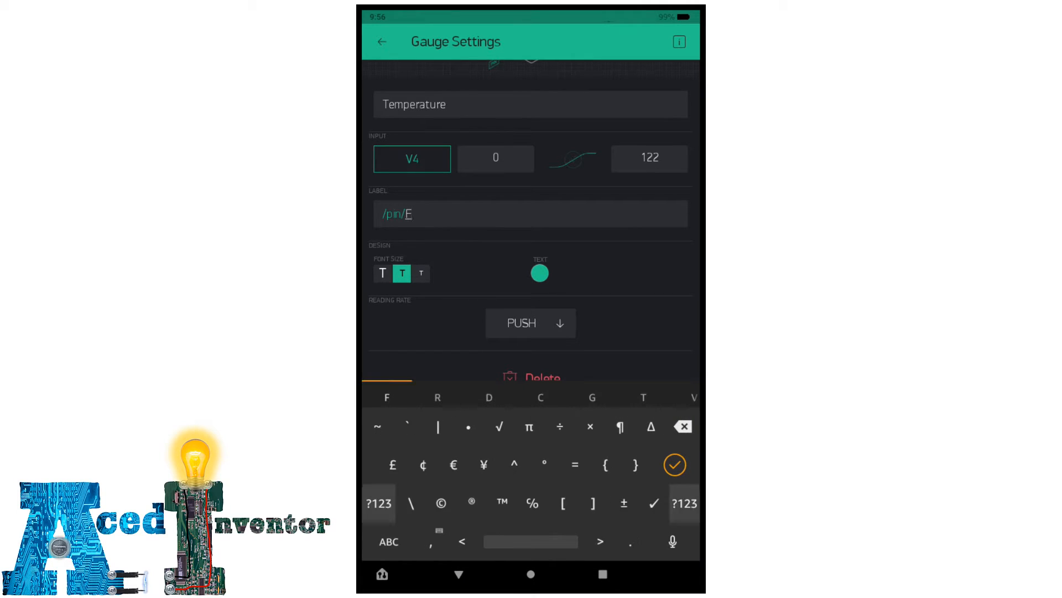
{"action": "left_click", "coordinate": [541, 272]}
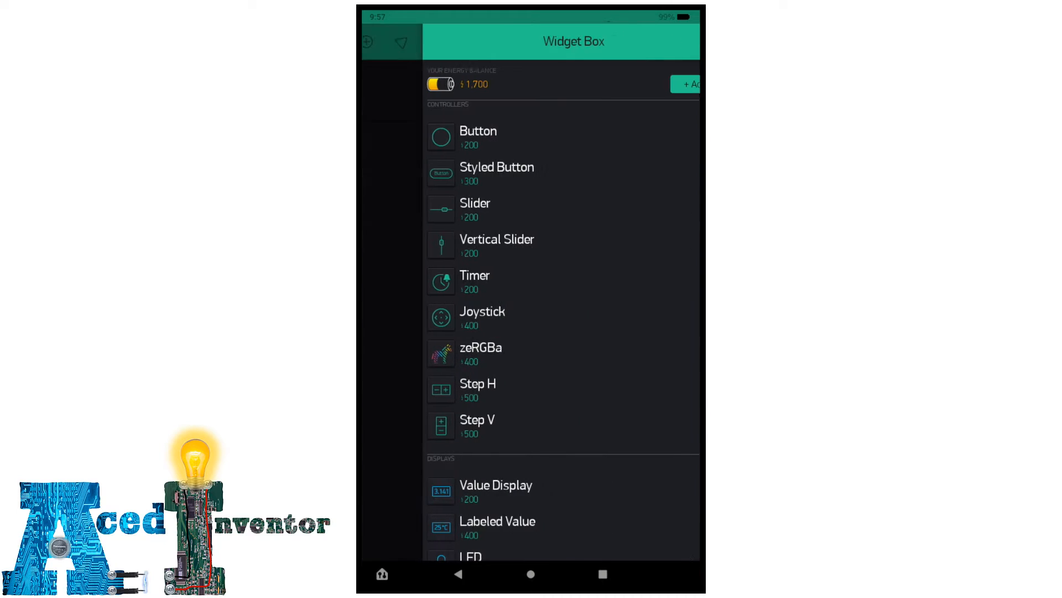
Step: Add a labeled value on V1 with range 0–50 and a Celsius label
{"action": "left_click", "coordinate": [381, 40]}
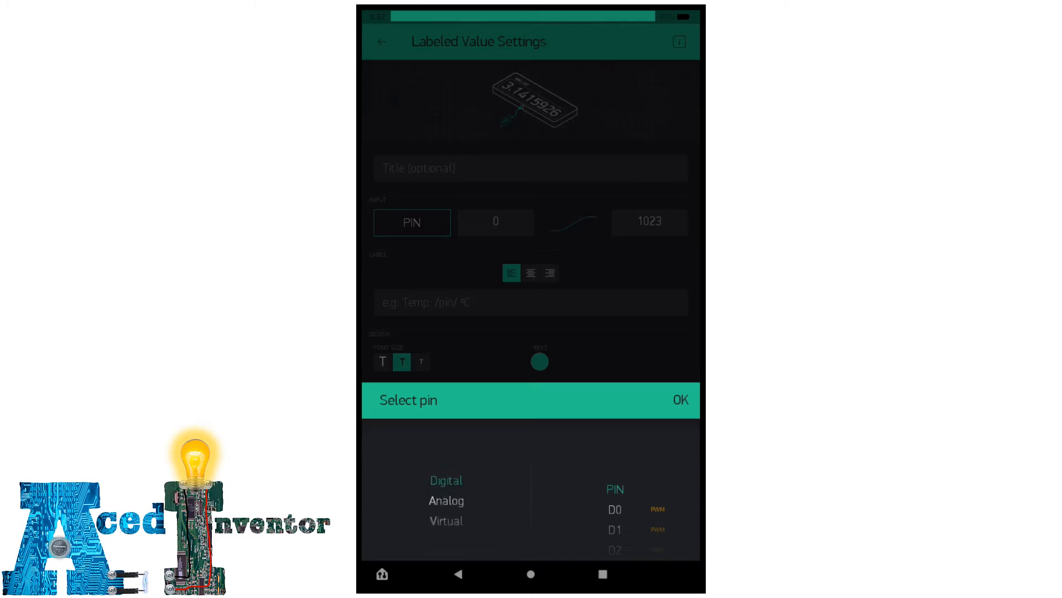
{"action": "left_click", "coordinate": [681, 400]}
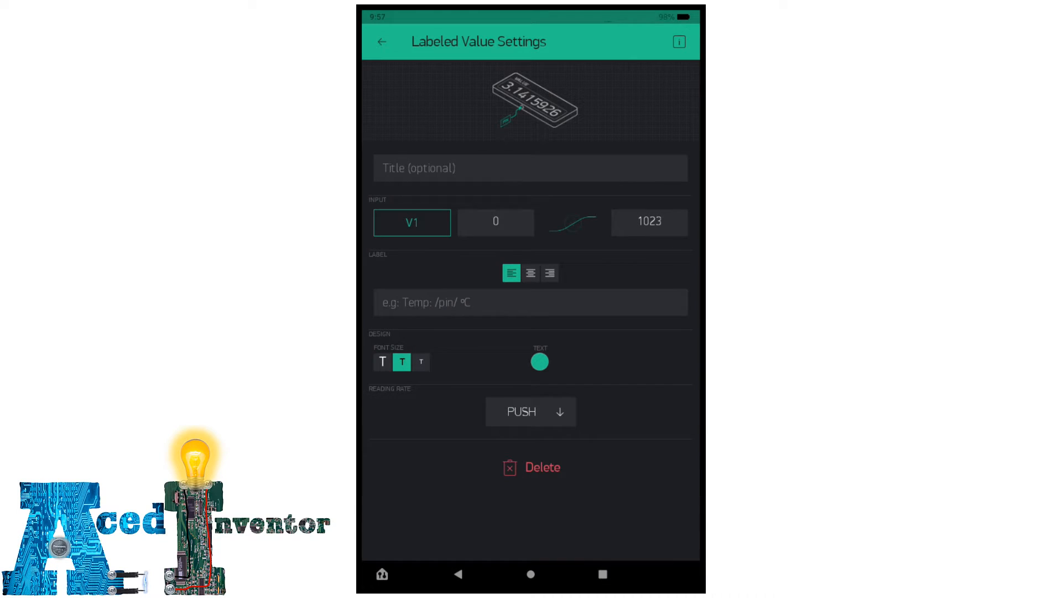
{"action": "left_click", "coordinate": [649, 221]}
{"action": "type", "text": "/pin/"}
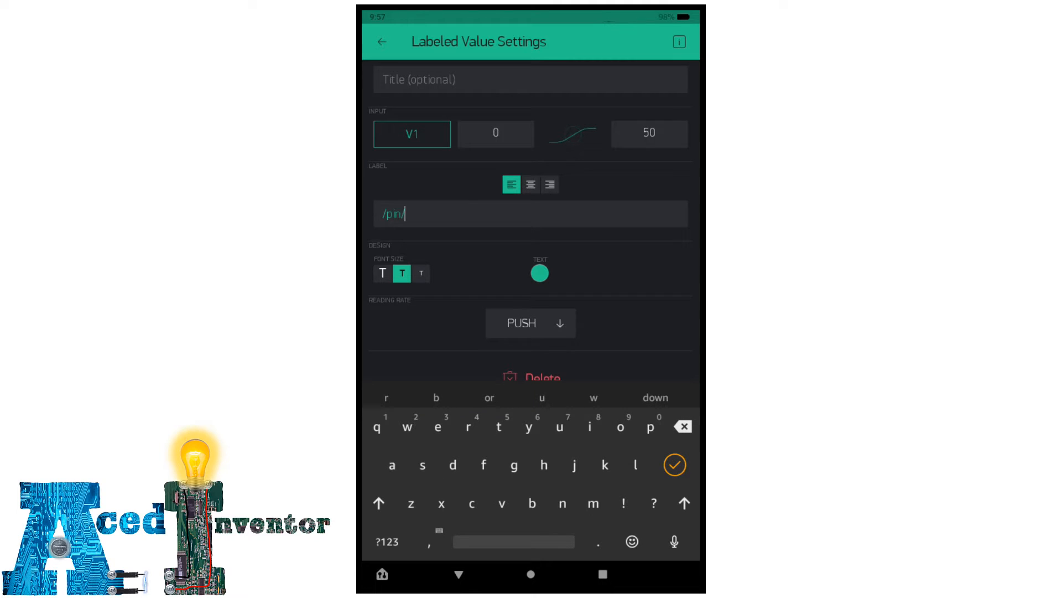
{"action": "type", "text": "C"}
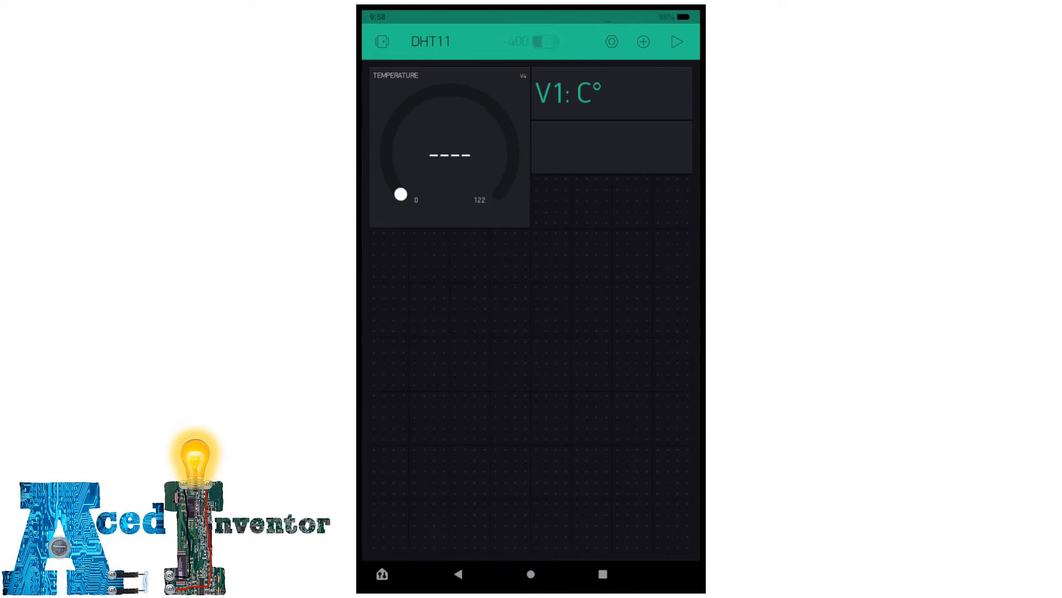
Step: Configure the second labeled value on V2 with range 0–122 and label /pin/F°
{"action": "left_click", "coordinate": [612, 92]}
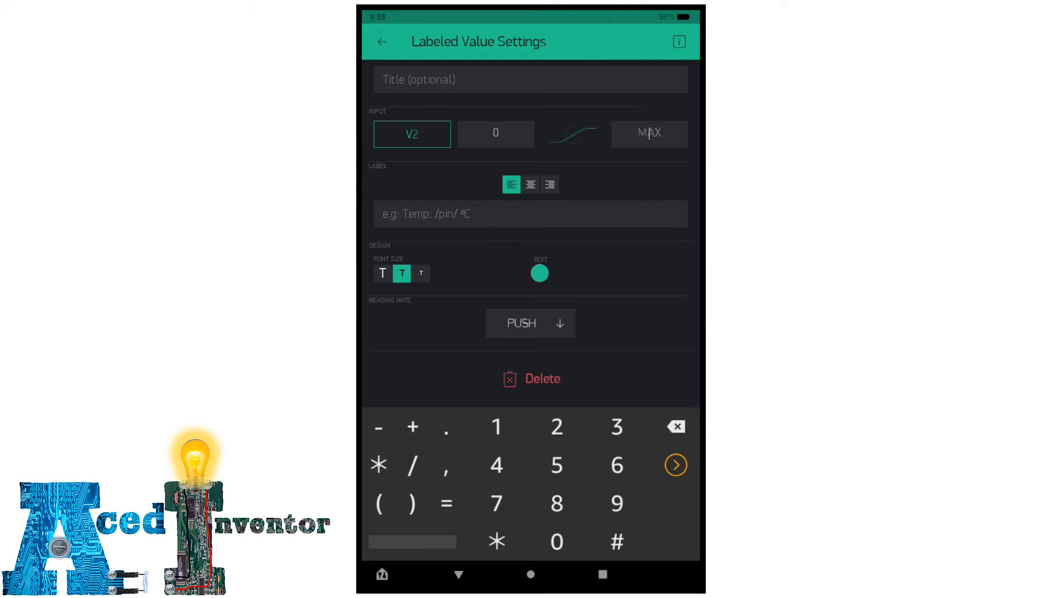
{"action": "type", "text": "122"}
{"action": "left_click", "coordinate": [531, 213]}
{"action": "type", "text": "/pin/F°"}
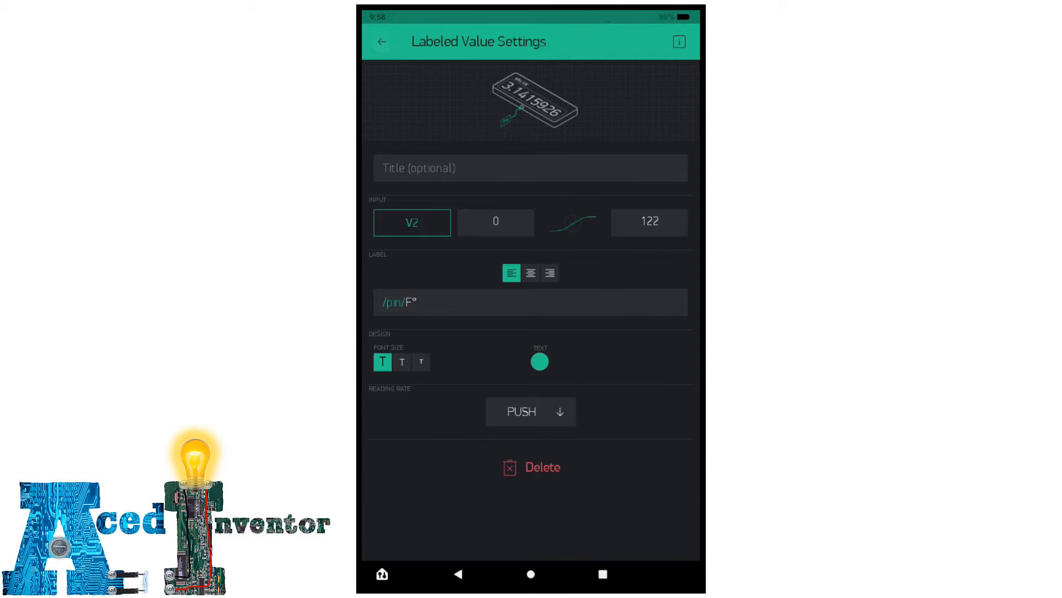
Step: Title the second gauge HUMIDITY with range 20–95 and label /pin/%
{"action": "left_click", "coordinate": [382, 41]}
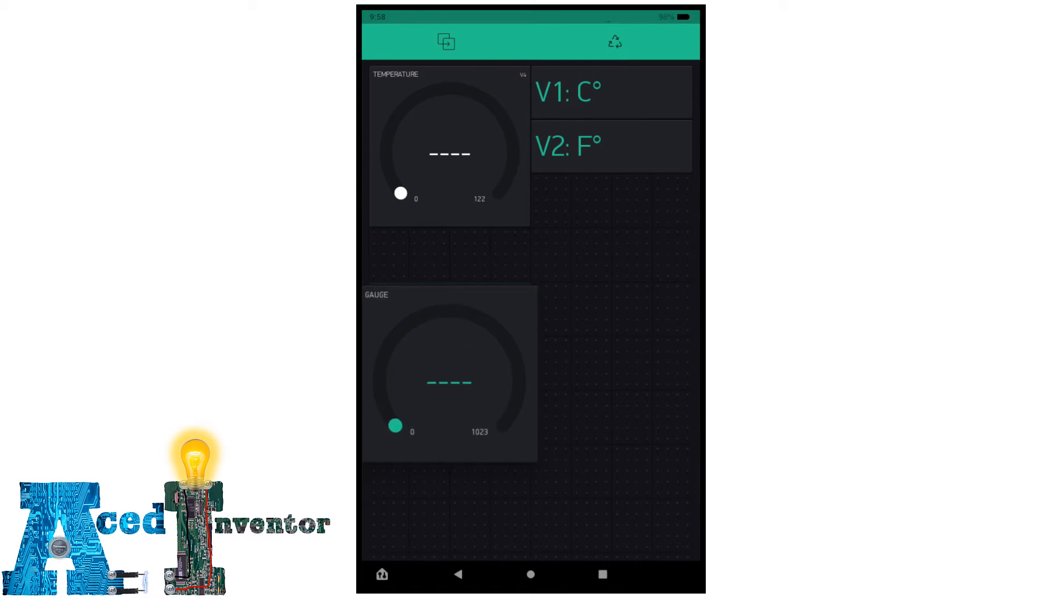
{"action": "left_click", "coordinate": [449, 373]}
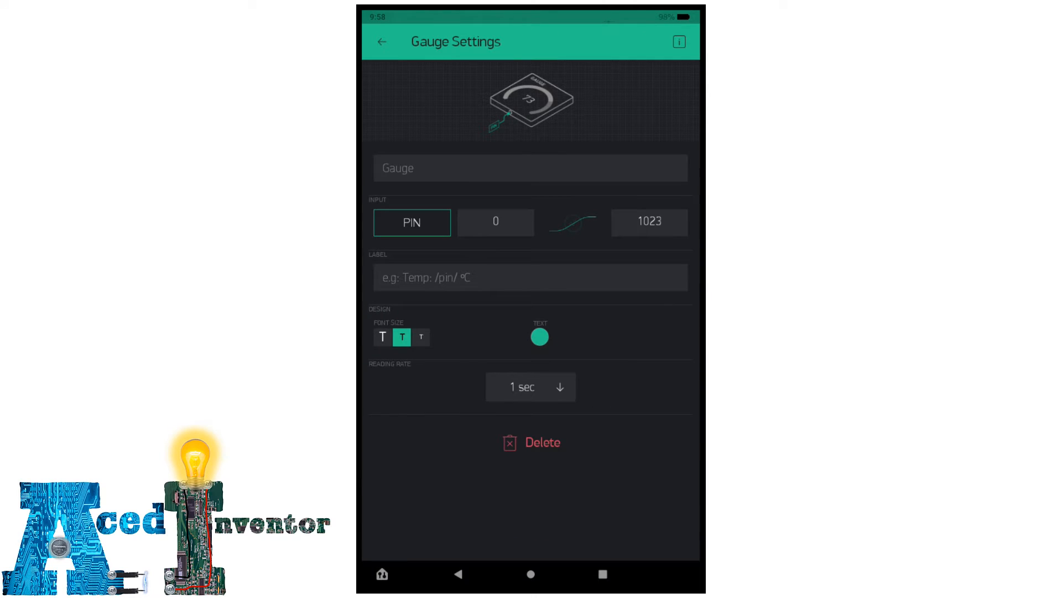
{"action": "left_click", "coordinate": [530, 277]}
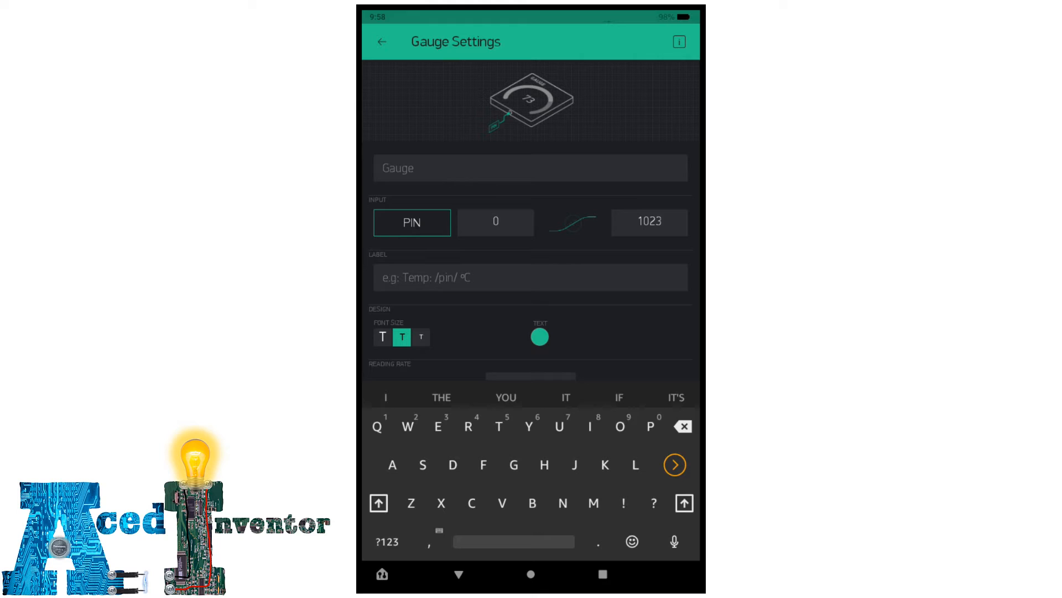
{"action": "type", "text": "HUMIDITY"}
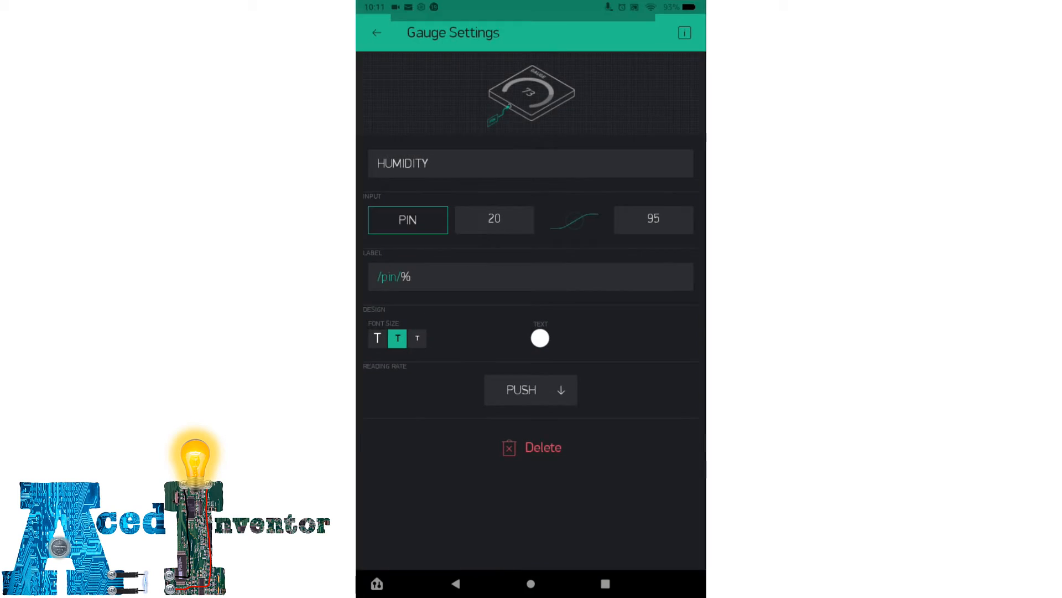
{"action": "left_click", "coordinate": [376, 32]}
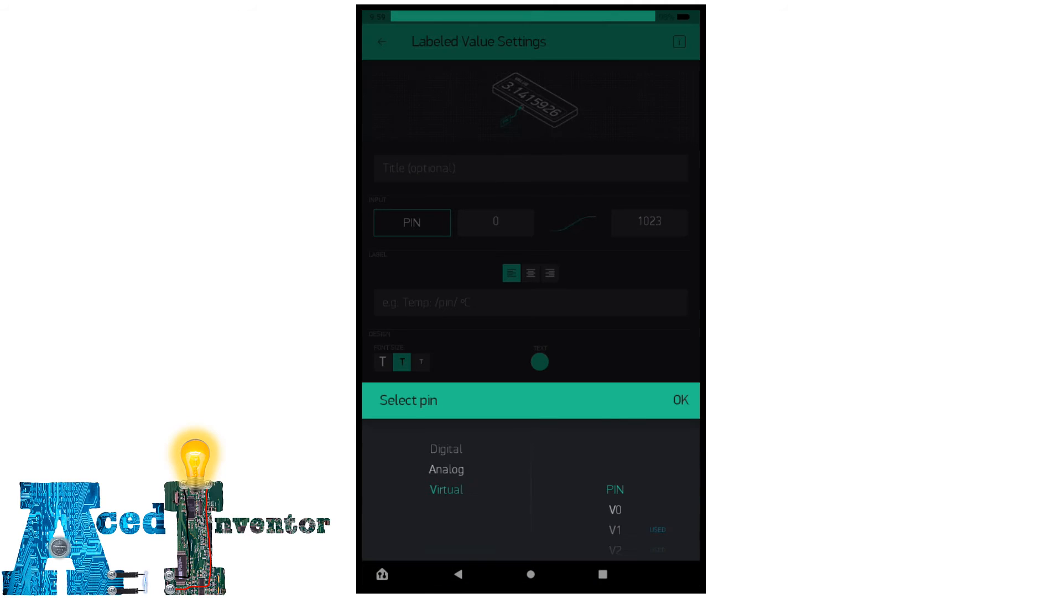
Step: Add a labeled value on V3 with range 20–95 and a percent label
{"action": "left_click", "coordinate": [680, 399]}
{"action": "type", "text": "/pin/%"}
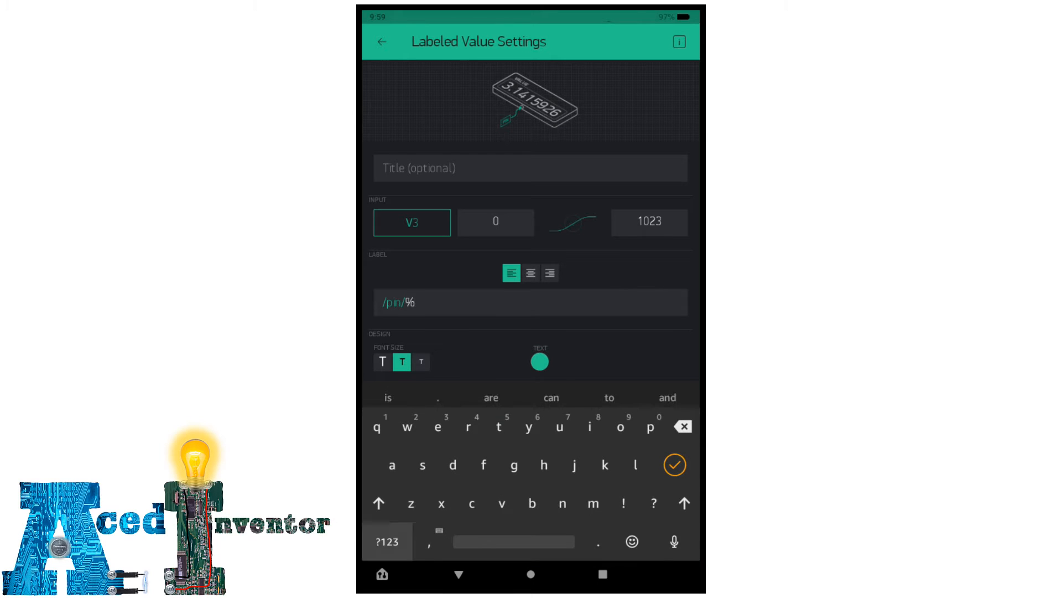
{"action": "left_click", "coordinate": [382, 361]}
{"action": "type", "text": "9"}
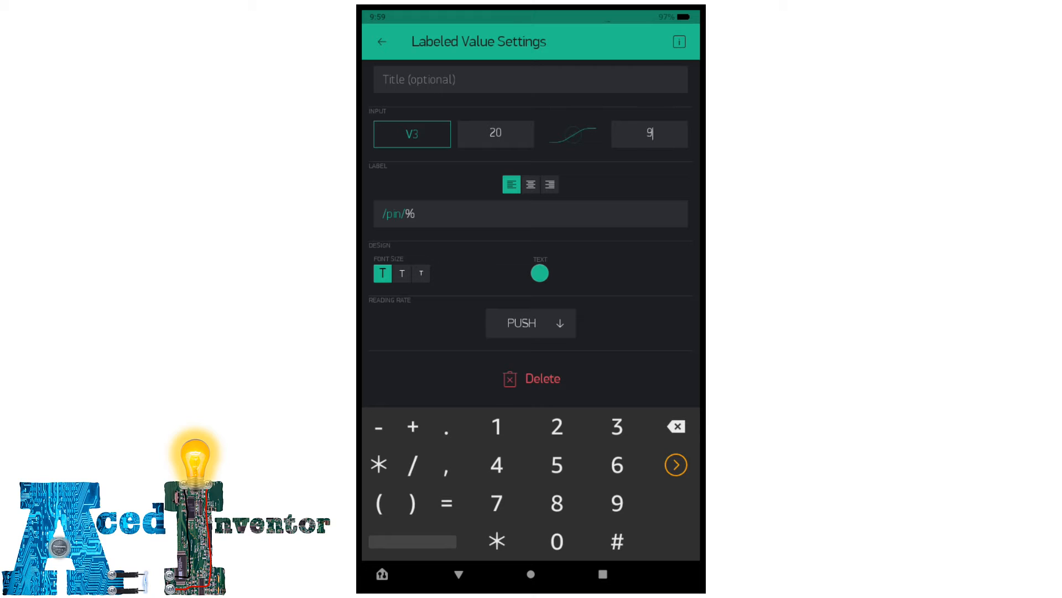
{"action": "left_click", "coordinate": [381, 41]}
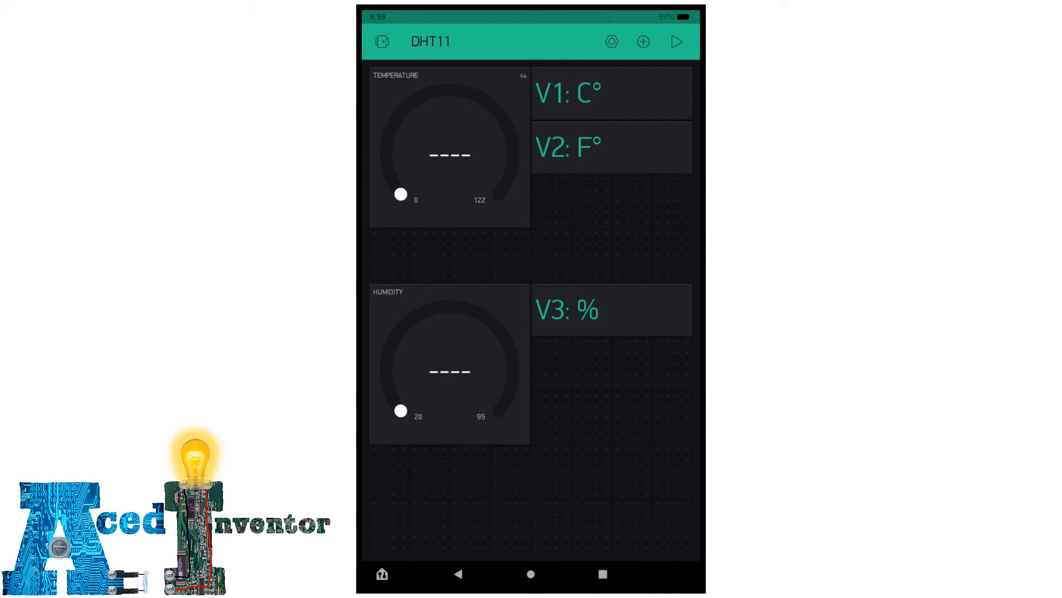
Step: Add a Button widget below the gauges and set its mode to SWITCH
{"action": "left_click", "coordinate": [676, 41]}
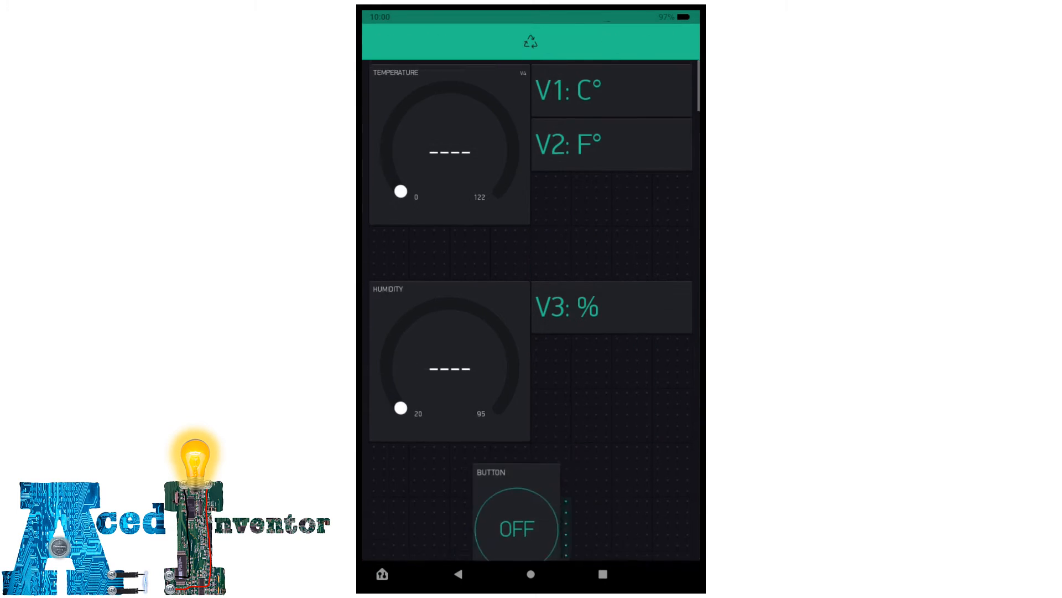
{"action": "left_click", "coordinate": [531, 41]}
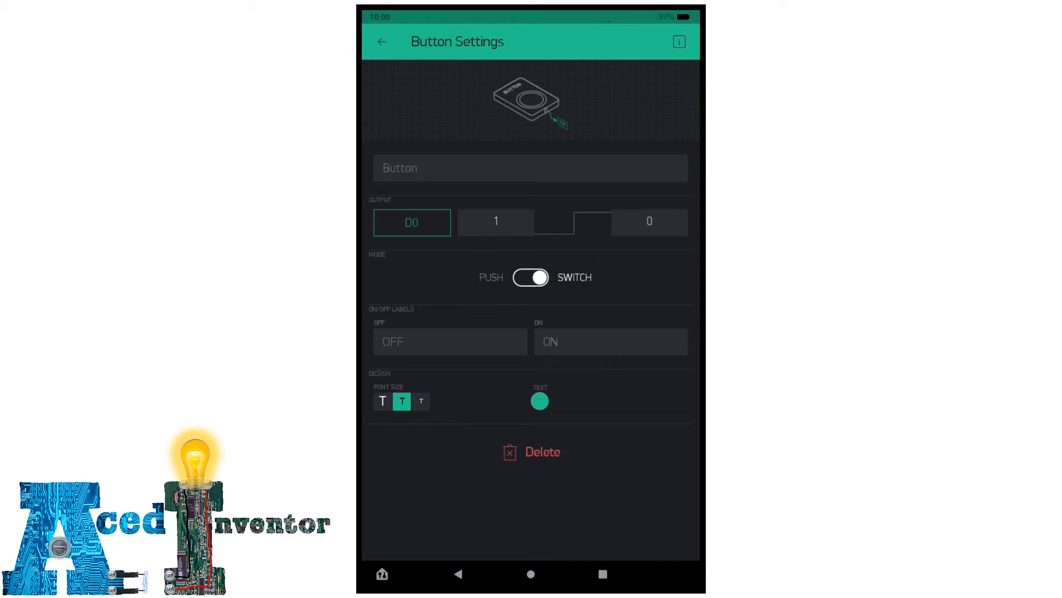
{"action": "left_click", "coordinate": [382, 41]}
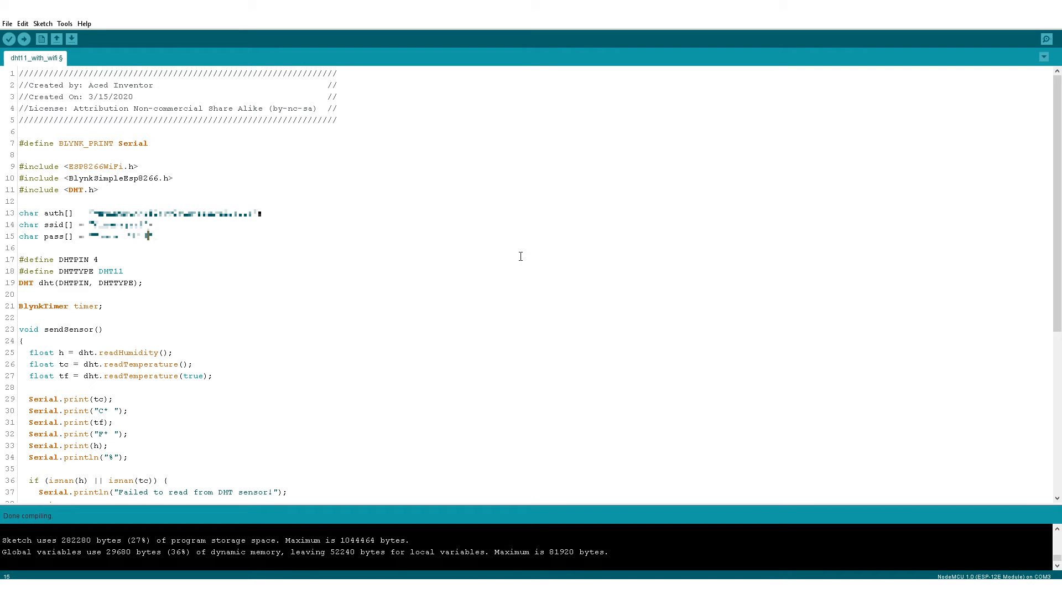
Step: Select port COM3 and upload the DHT11 sketch to the NodeMCU
{"action": "left_click", "coordinate": [64, 23]}
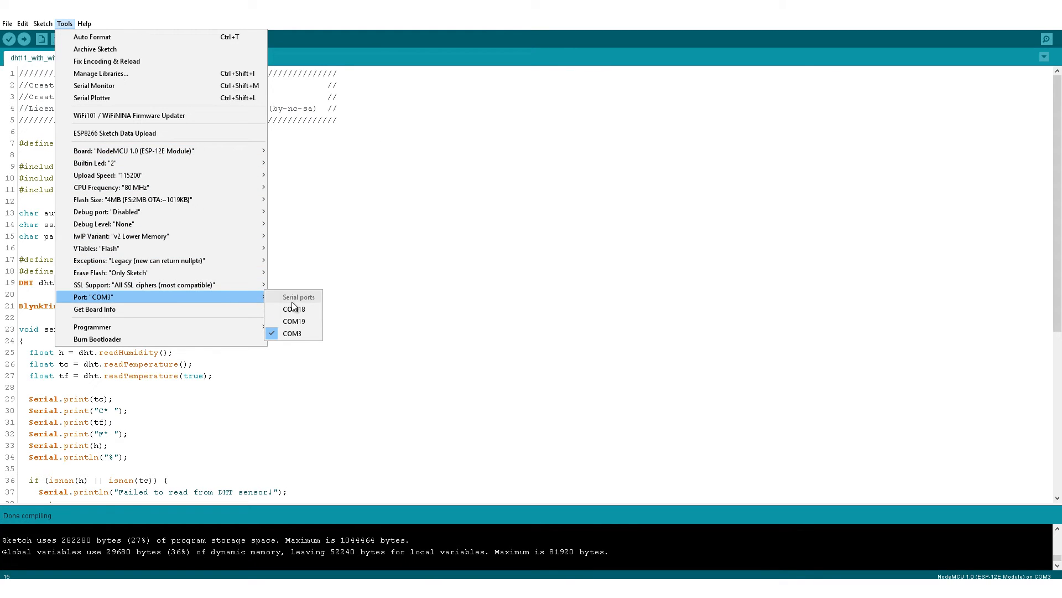
{"action": "left_click", "coordinate": [291, 334]}
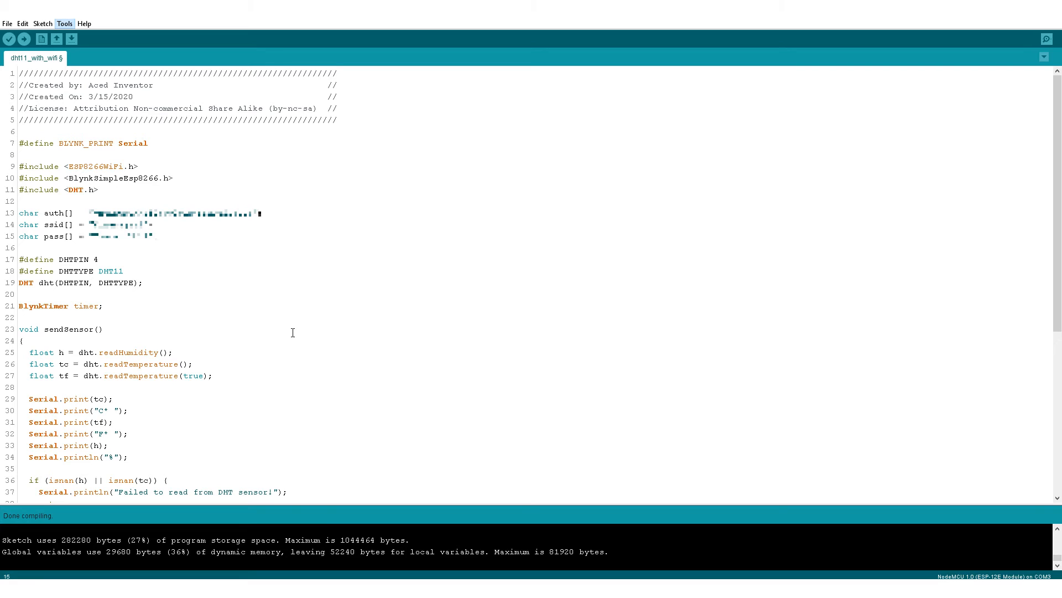
{"action": "left_click", "coordinate": [23, 39]}
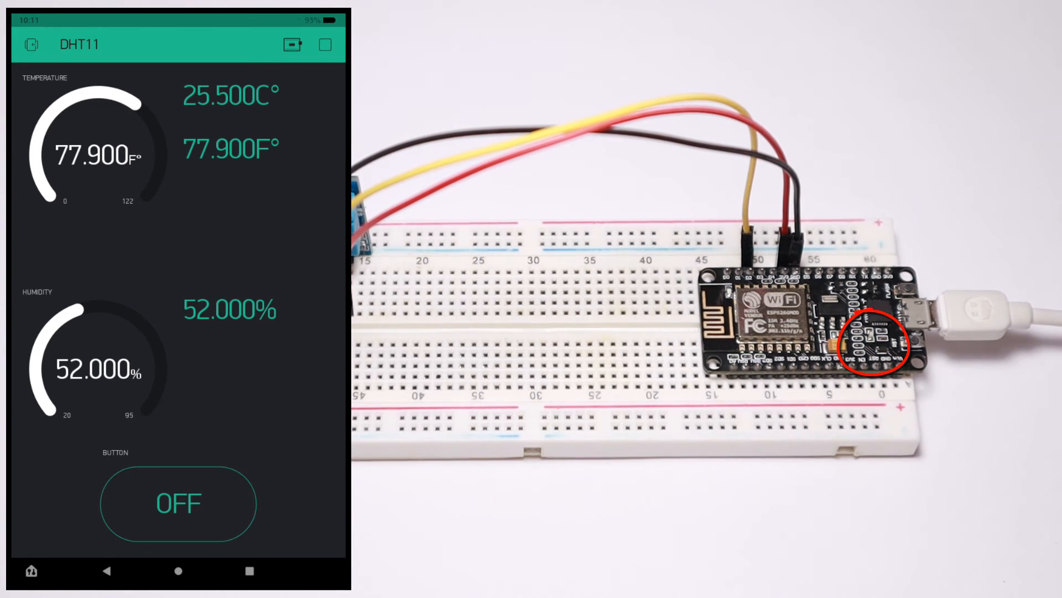
Step: With the dashboard running live, toggle the button ON and back OFF
{"action": "left_click", "coordinate": [177, 503]}
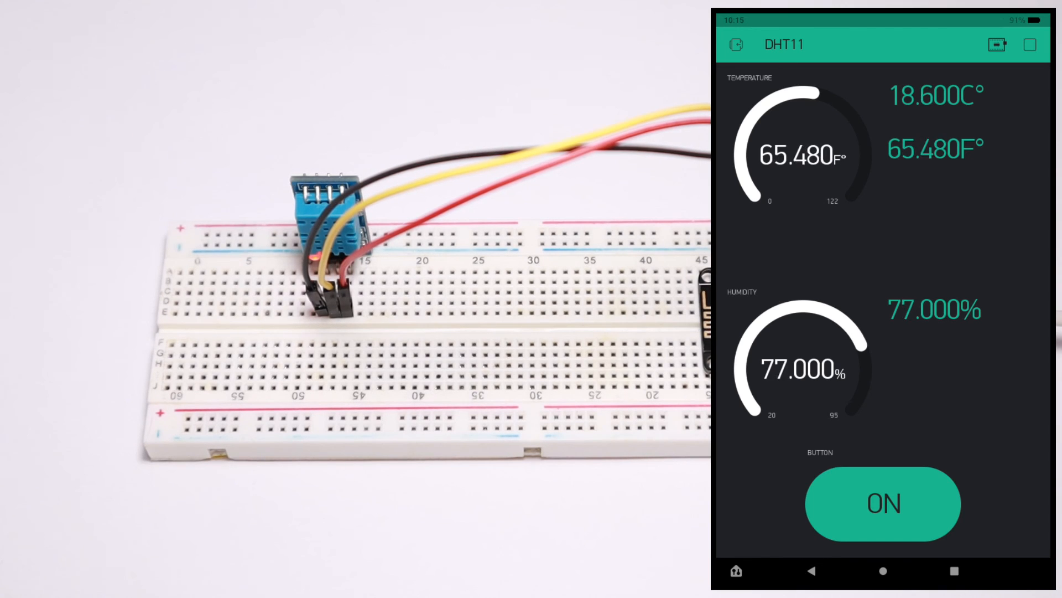
{"action": "left_click", "coordinate": [881, 503]}
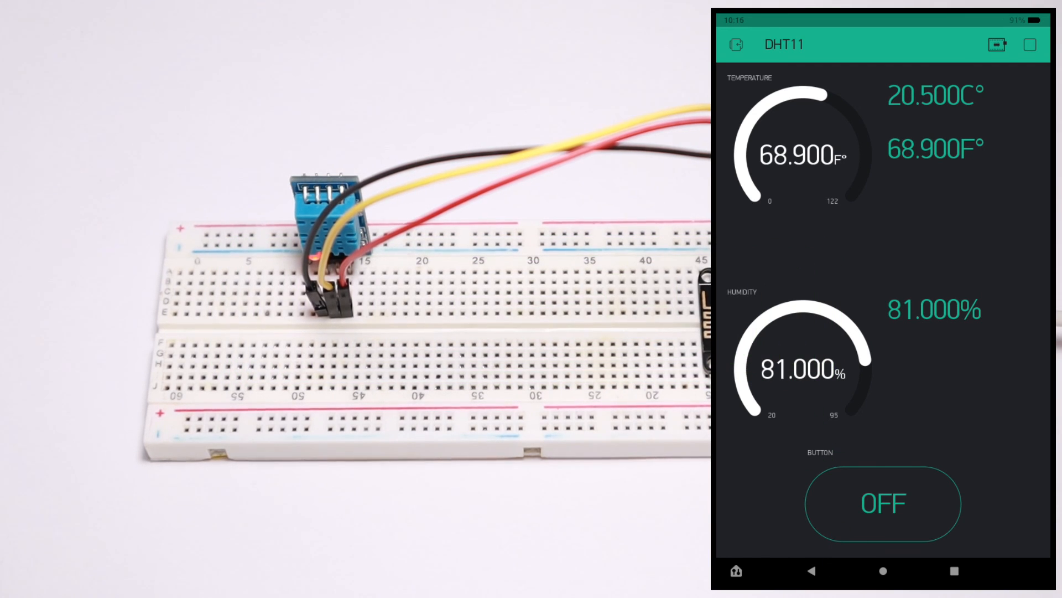